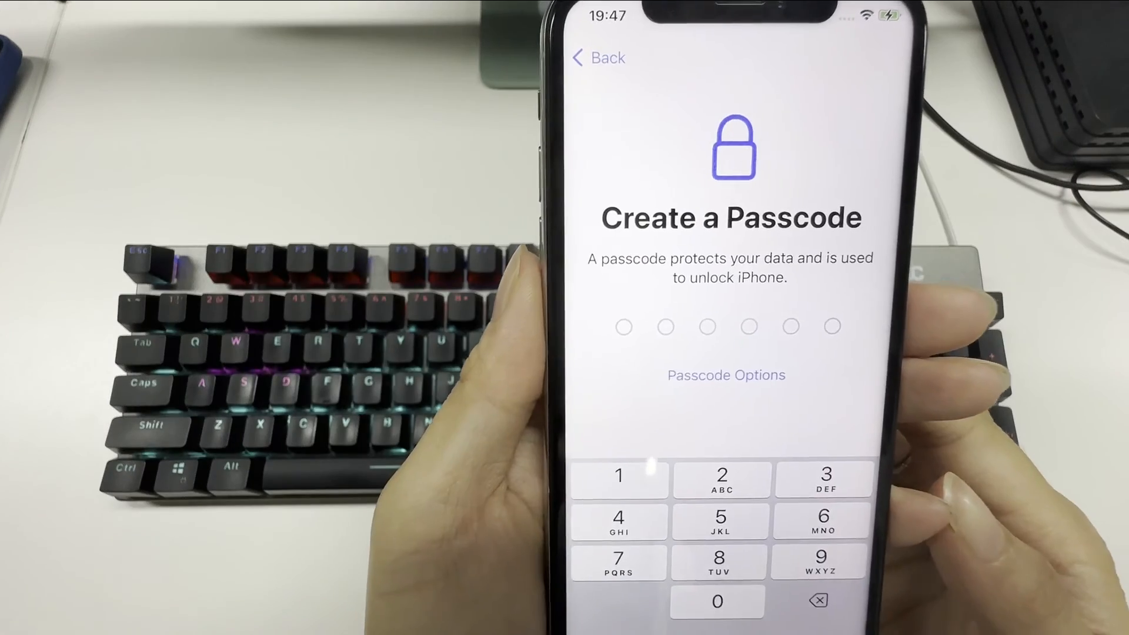
Step: Skip the passcode via Passcode Options, choosing Don't Use Passcode and confirming the warning
left_click(726, 375)
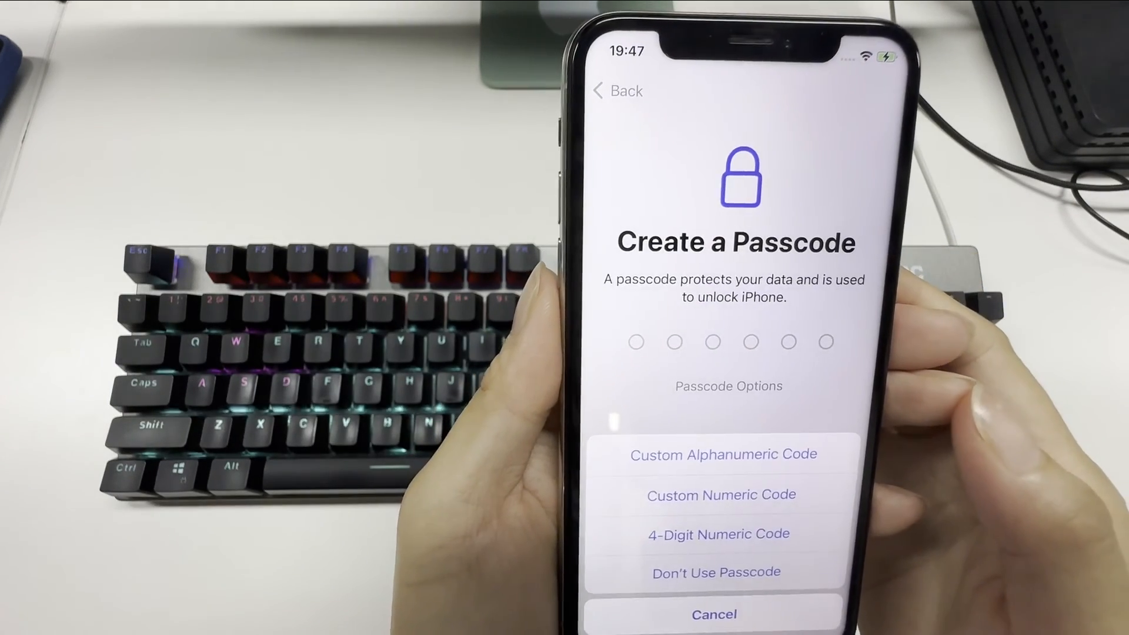
left_click(715, 572)
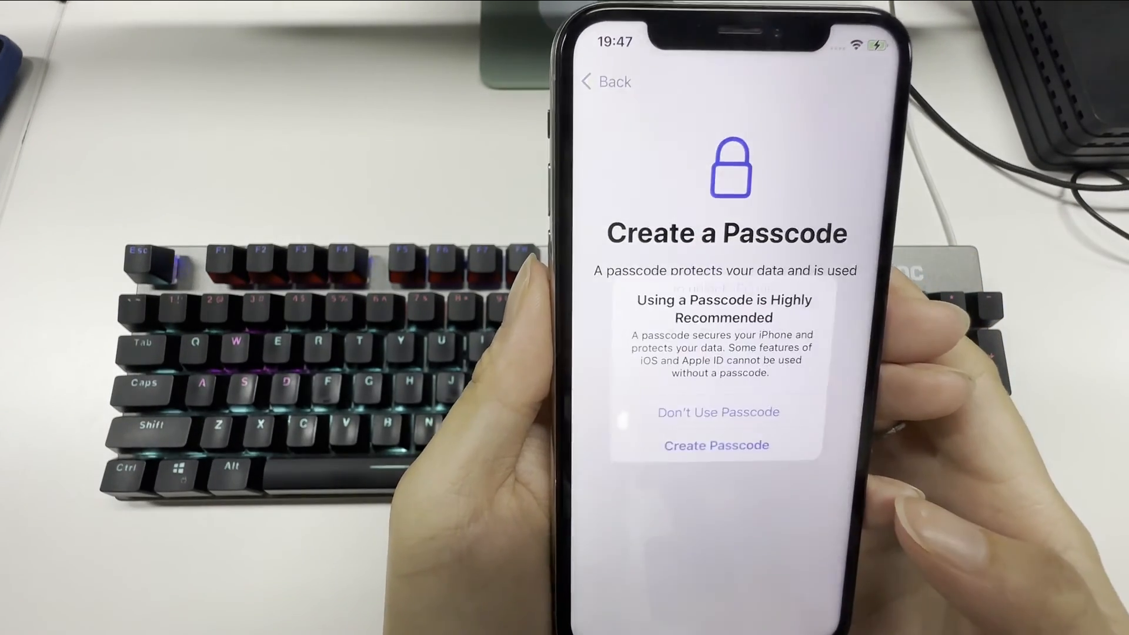
left_click(716, 445)
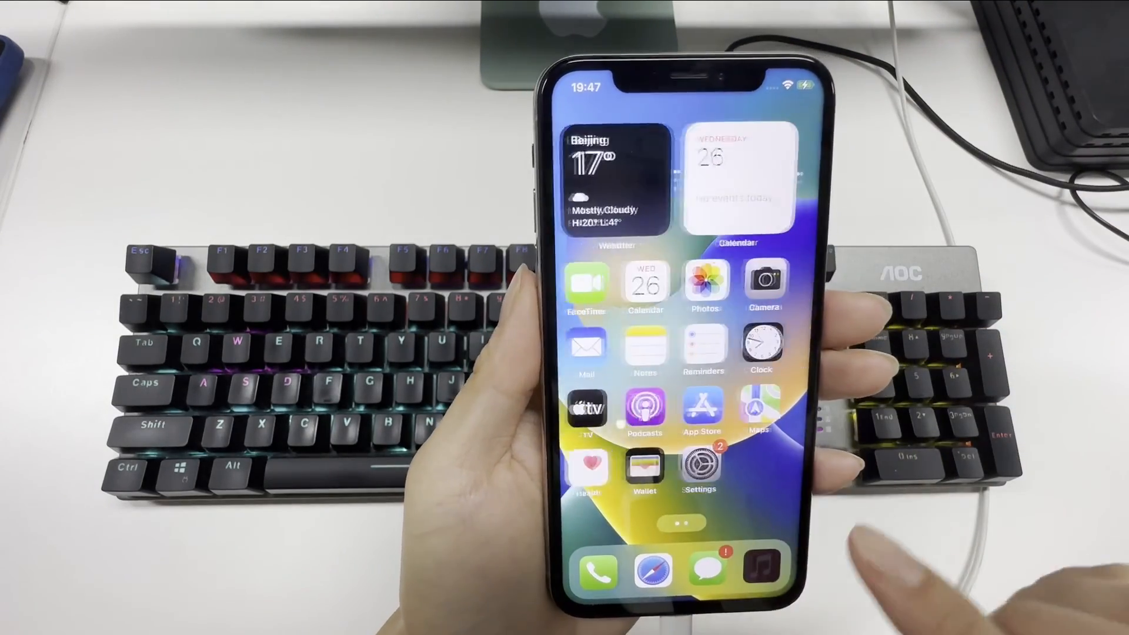
Step: Launch Settings from the home screen and scroll the list toward the General section
left_click(698, 468)
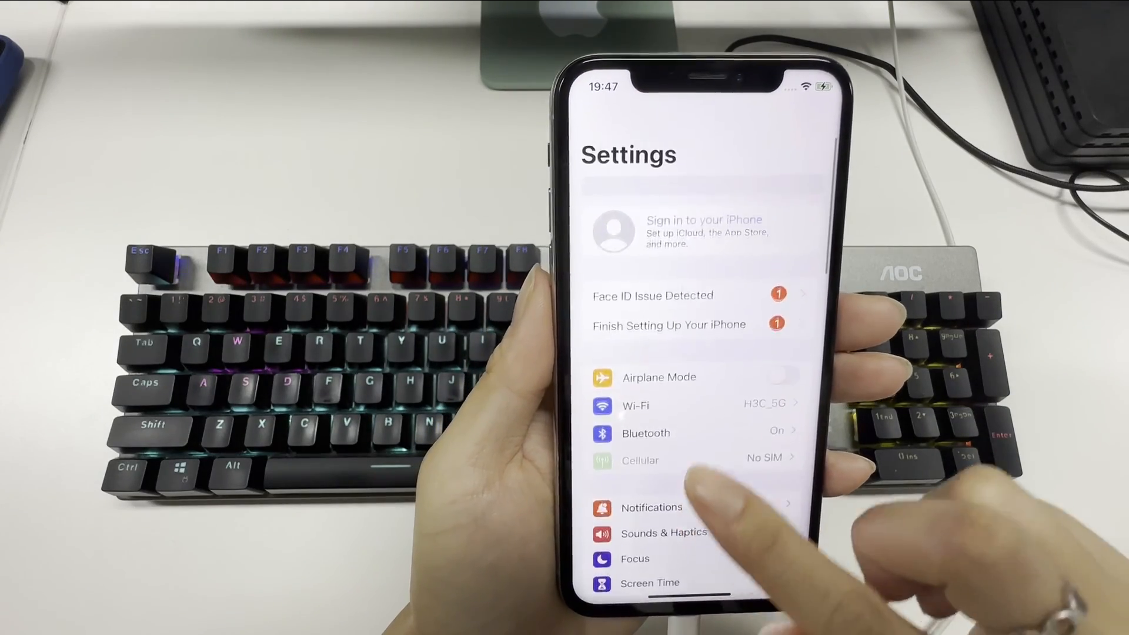
scroll("up", 3)
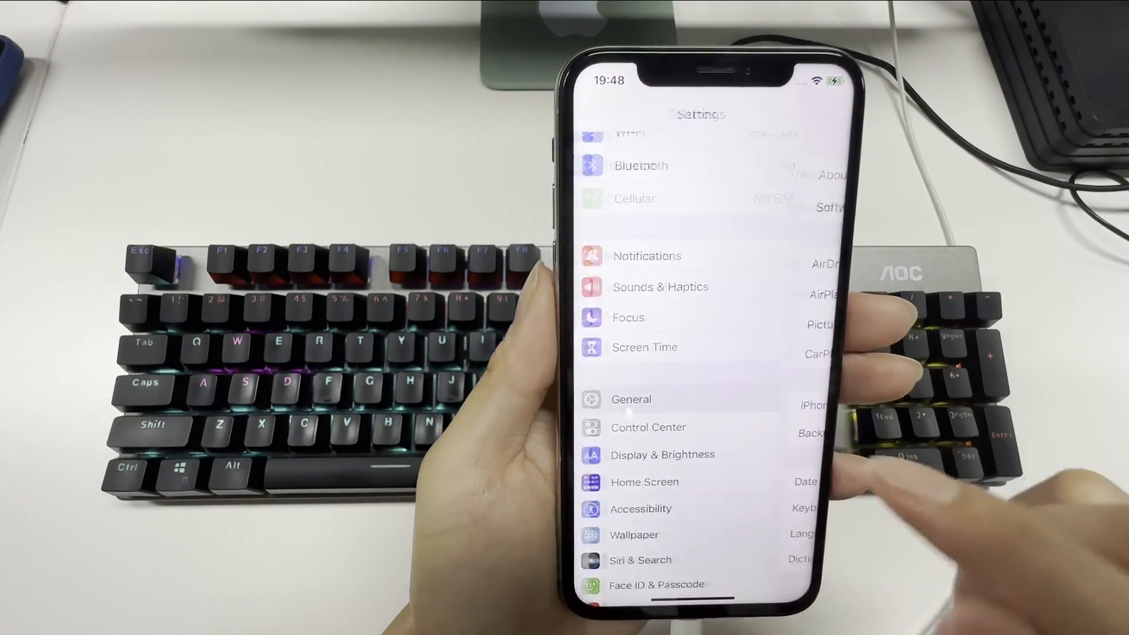